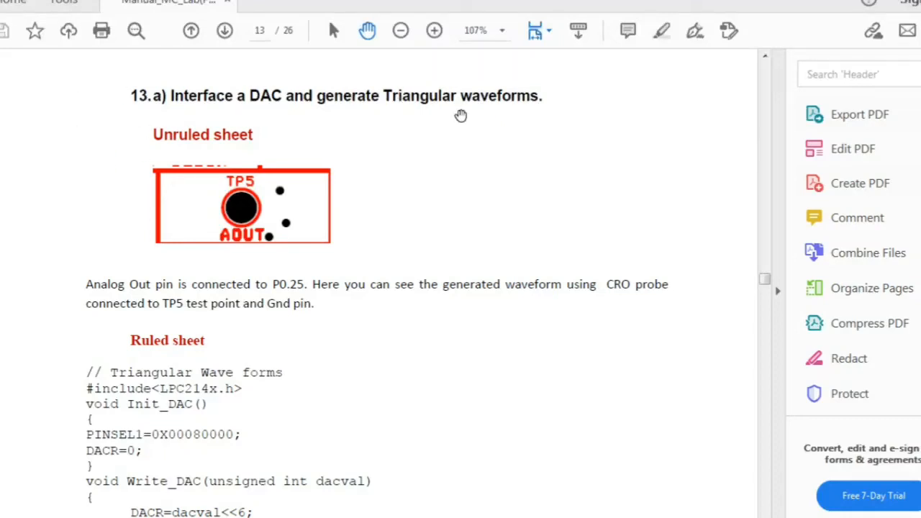
mouse_move(438, 121)
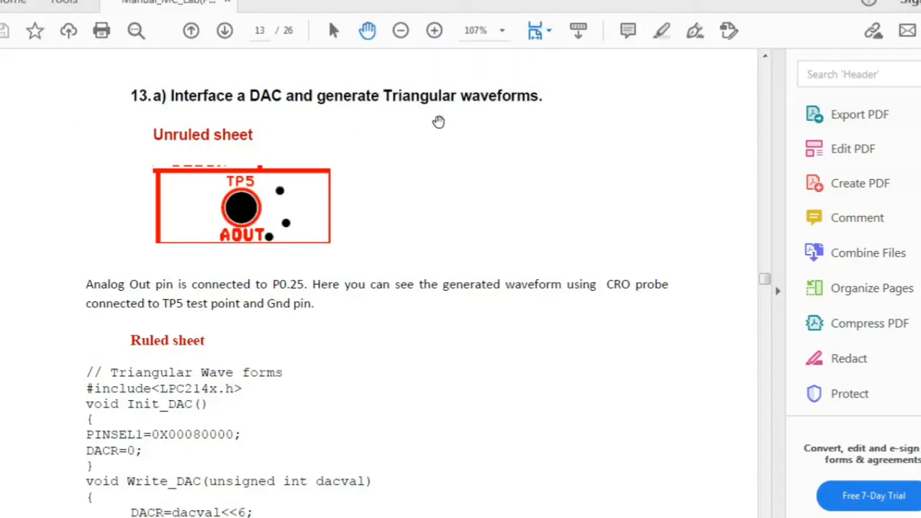
mouse_move(423, 437)
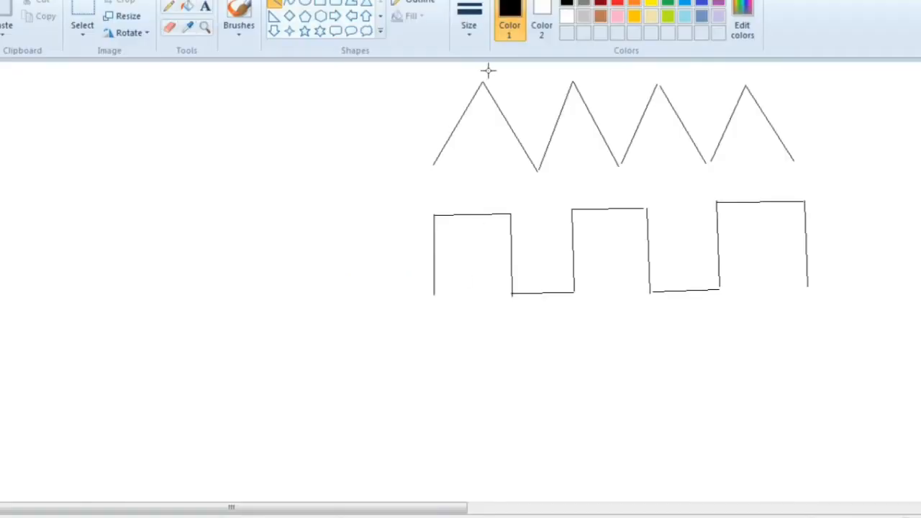
mouse_move(421, 316)
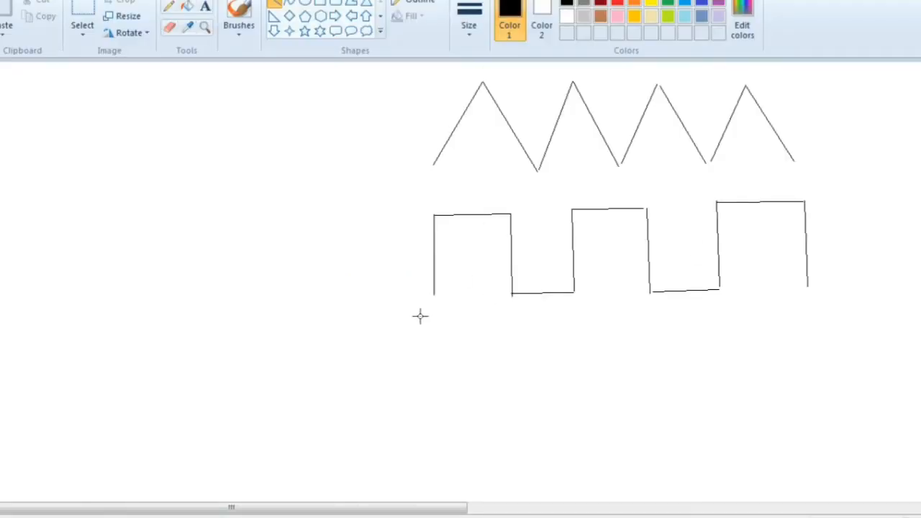
mouse_move(432, 295)
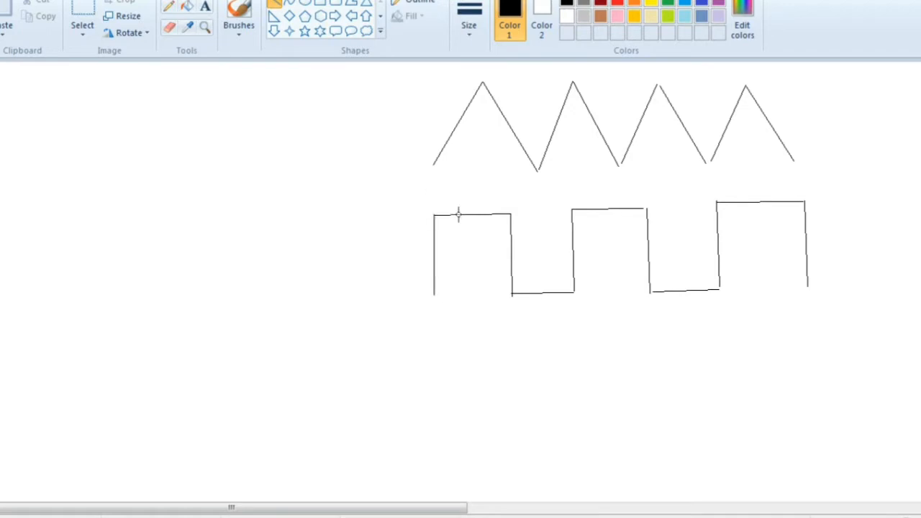
mouse_move(510, 298)
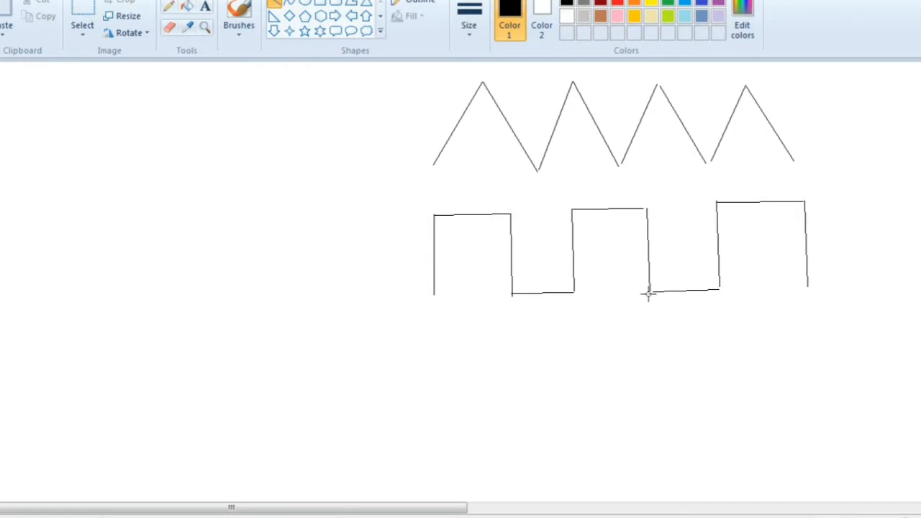
mouse_move(529, 122)
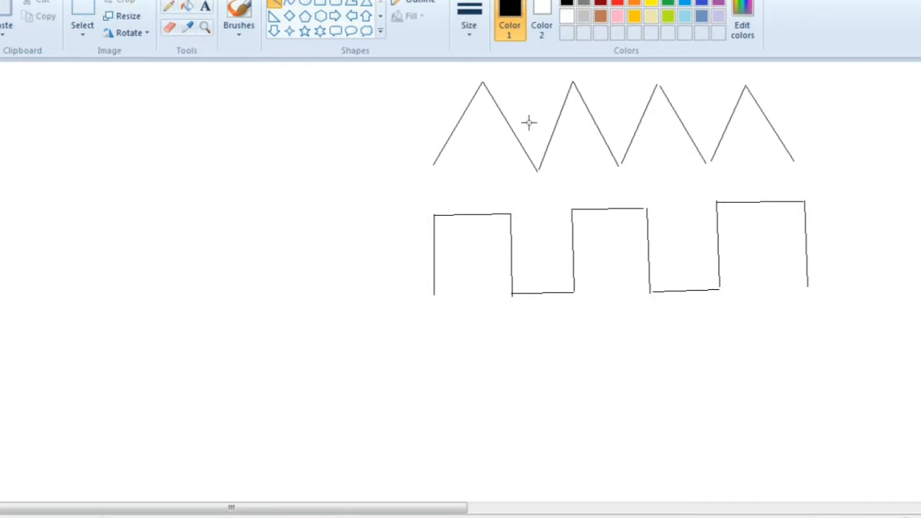
mouse_move(497, 63)
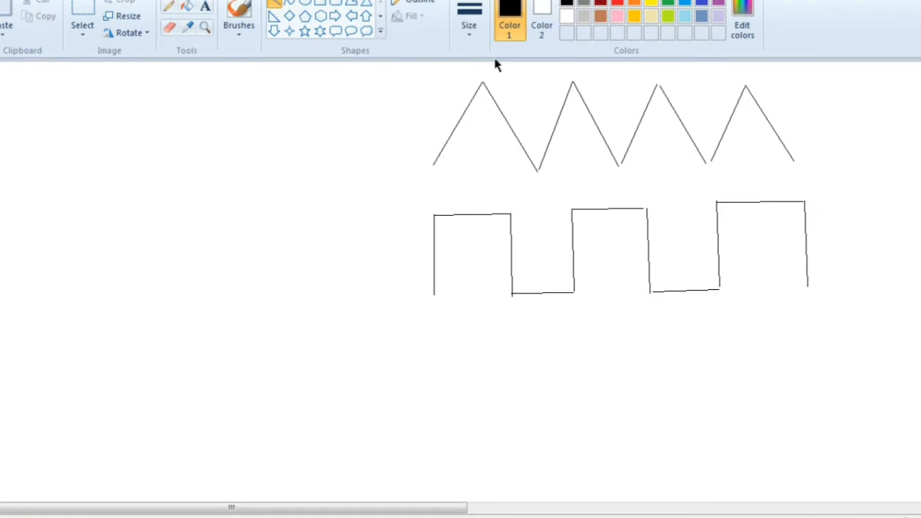
mouse_move(804, 352)
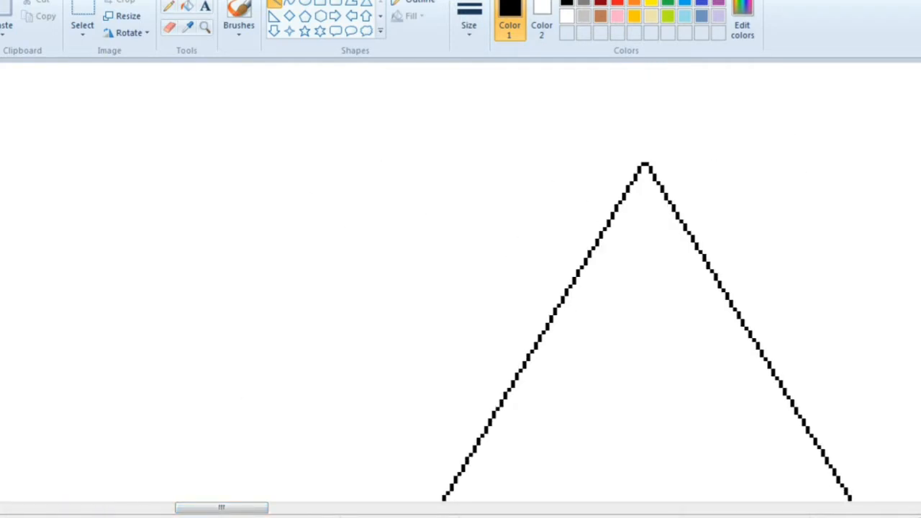
Scroll the zoomed Paint canvas to a triangle peak's staircase pixel edges.
scroll(down, 3)
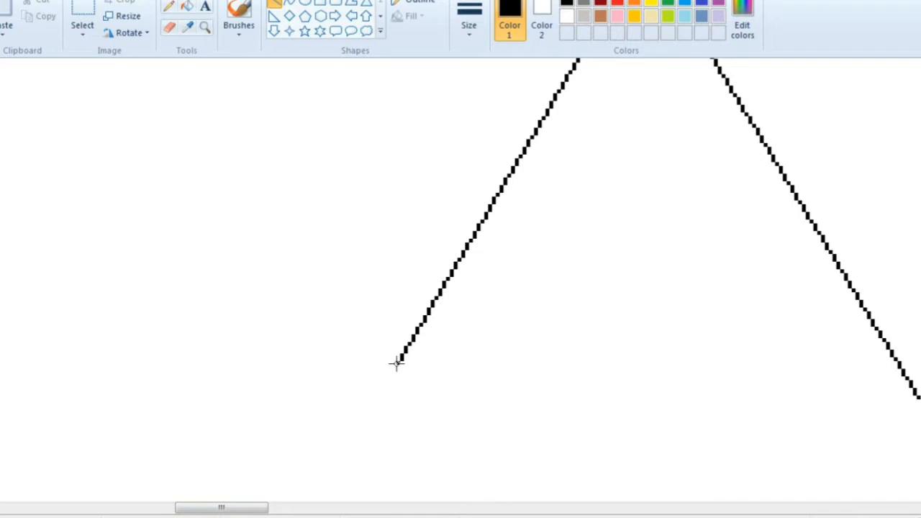
mouse_move(401, 361)
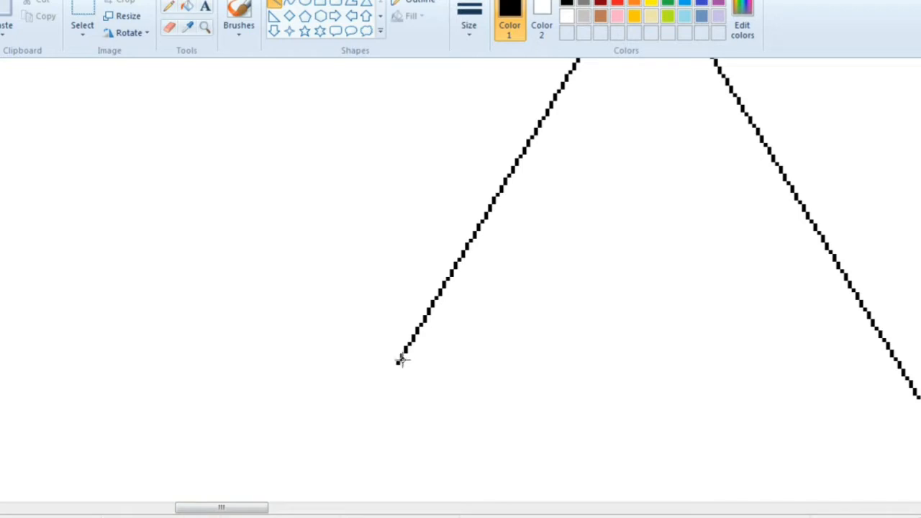
mouse_move(414, 332)
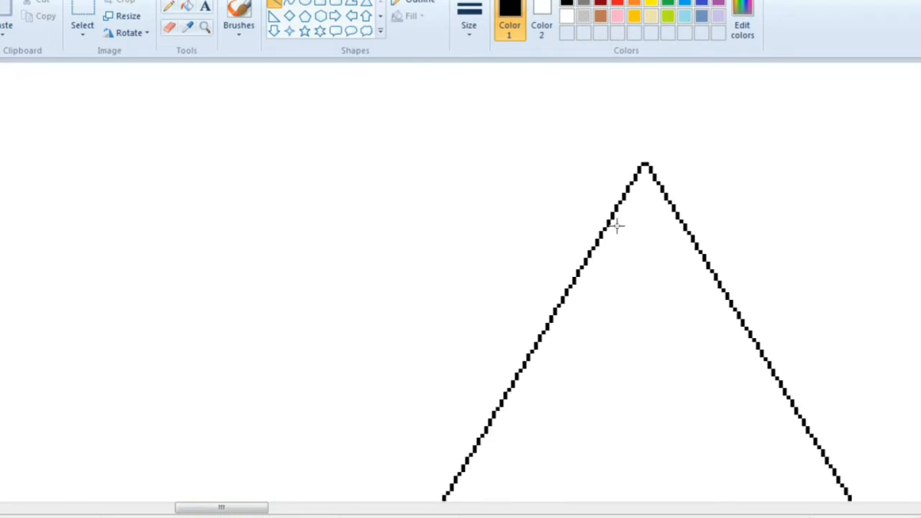
mouse_move(881, 513)
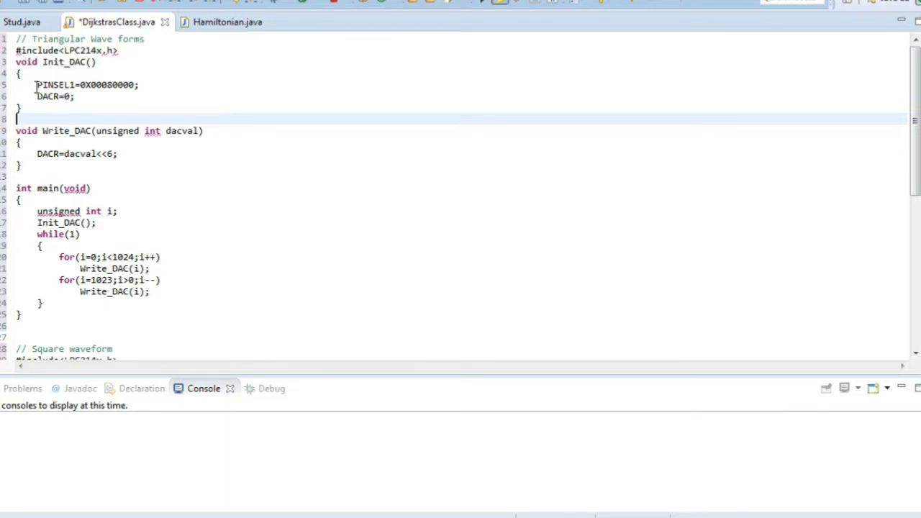
double_click(56, 84)
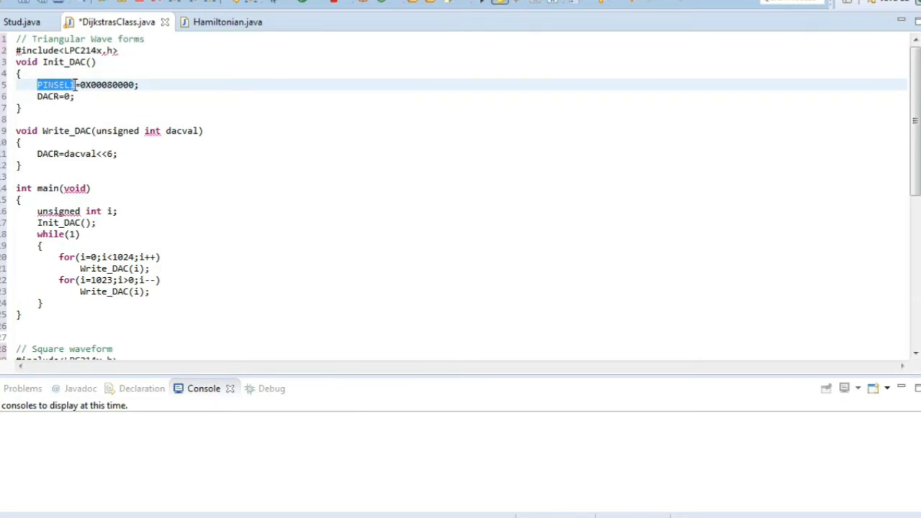
mouse_move(129, 93)
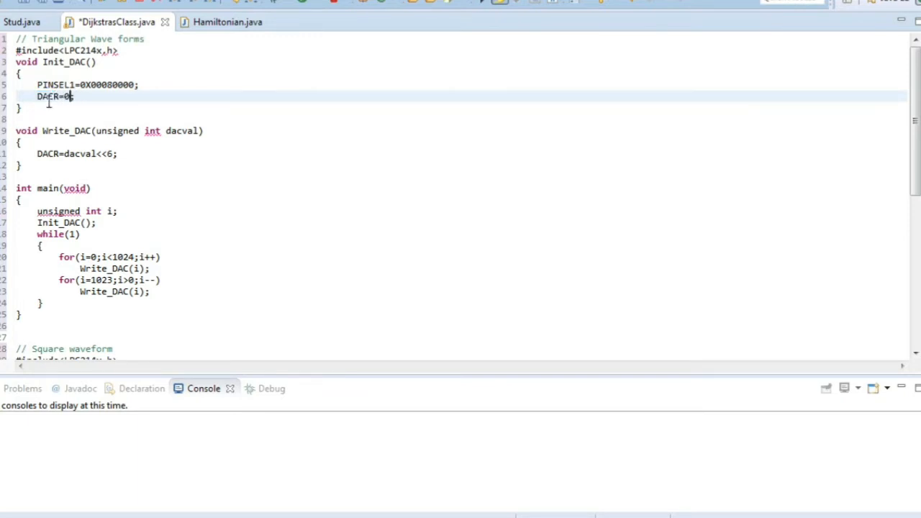
mouse_move(81, 134)
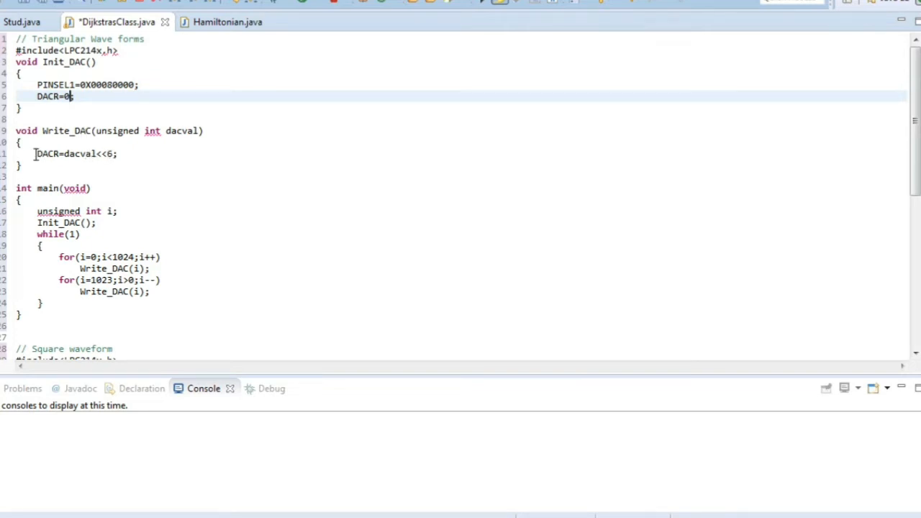
mouse_move(68, 154)
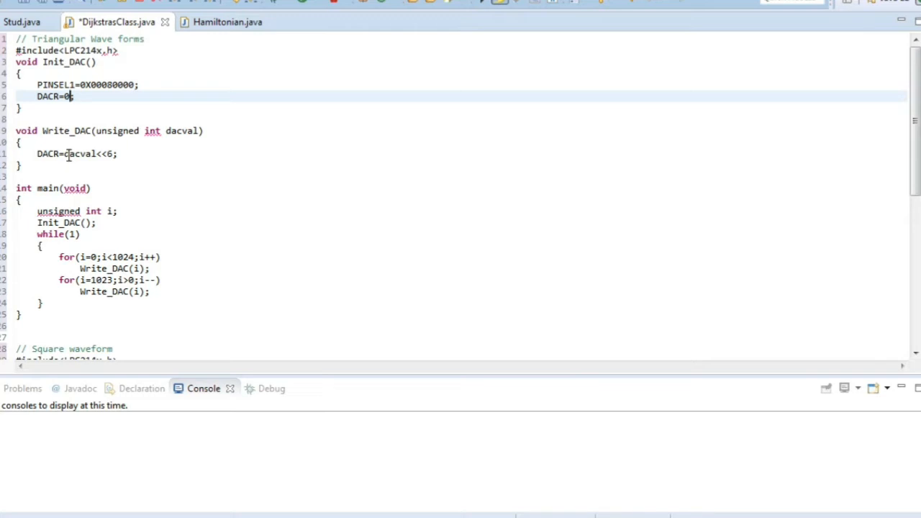
mouse_move(43, 211)
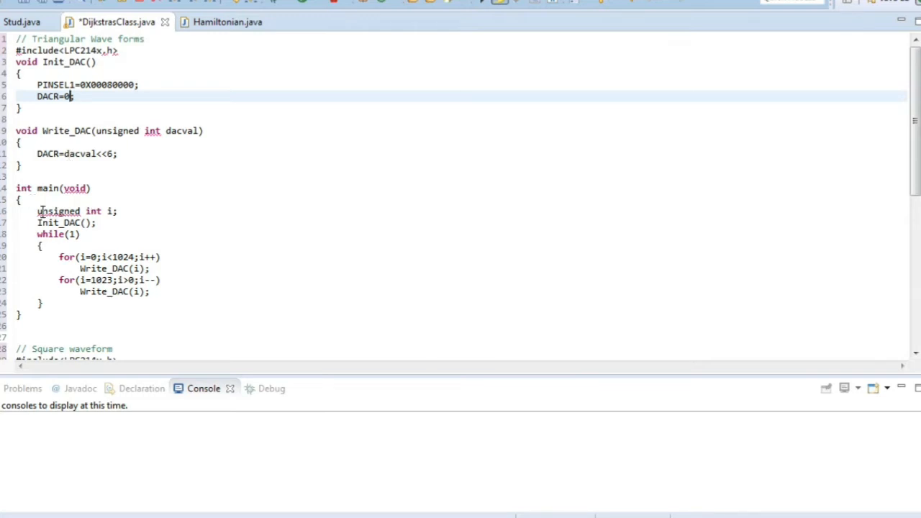
click(65, 223)
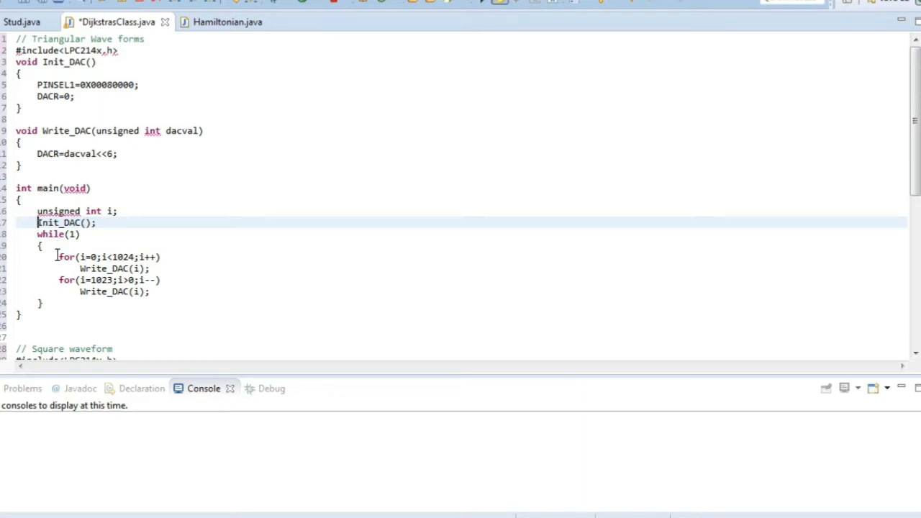
click(108, 257)
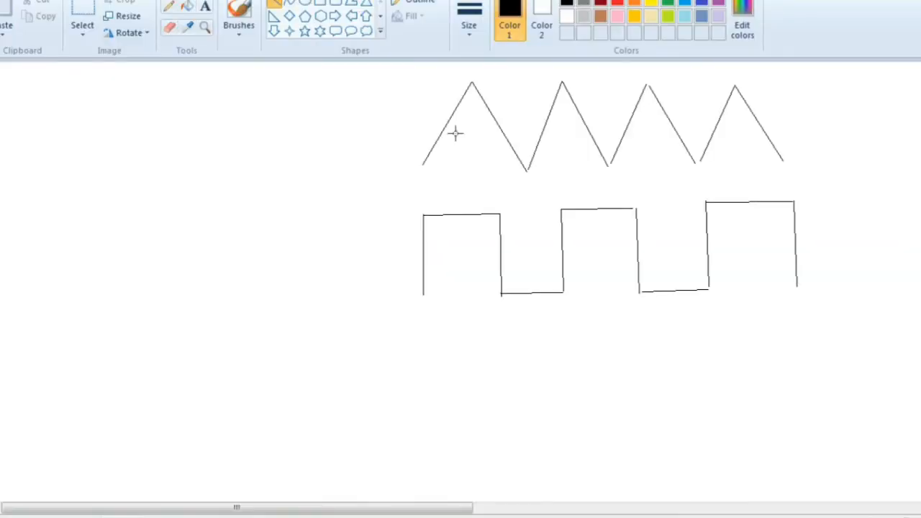
mouse_move(415, 171)
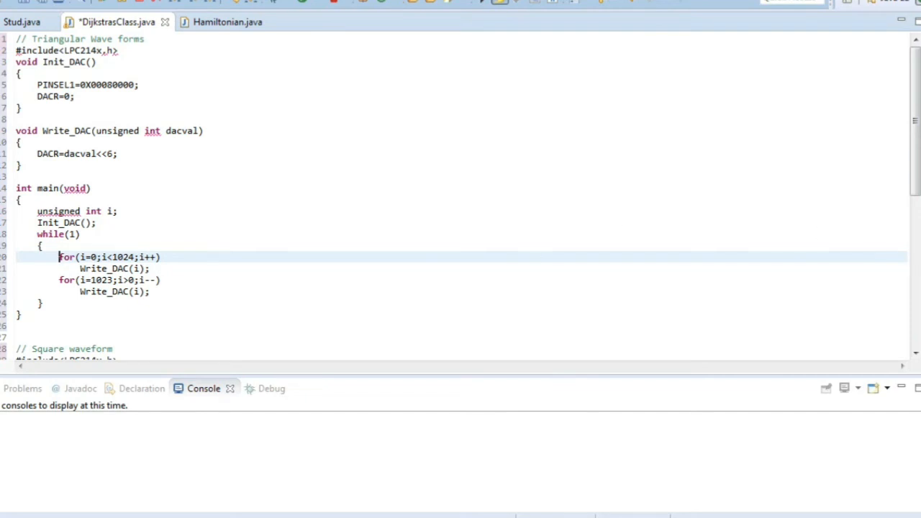
Scroll past the triangular wave program to the square waveform code alternating DAC output 0 and 1023.
scroll(down, 3)
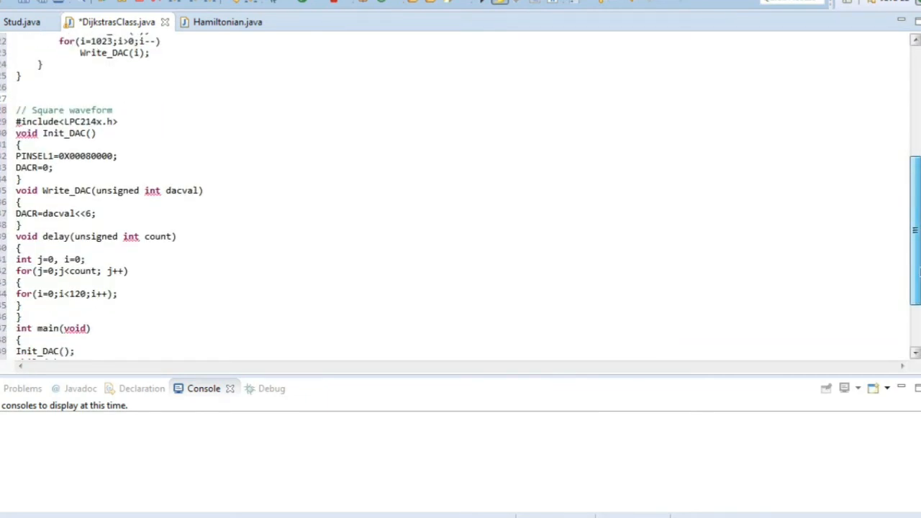
scroll(down, 3)
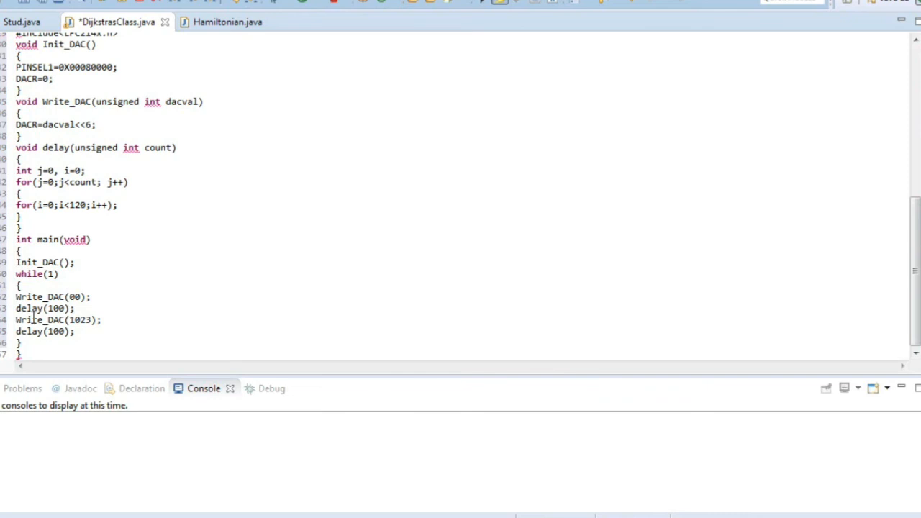
mouse_move(189, 329)
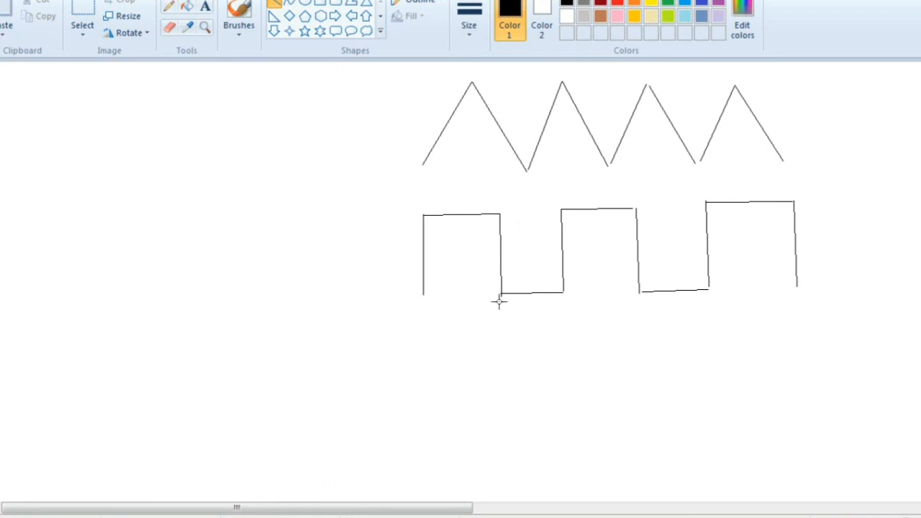
mouse_move(648, 321)
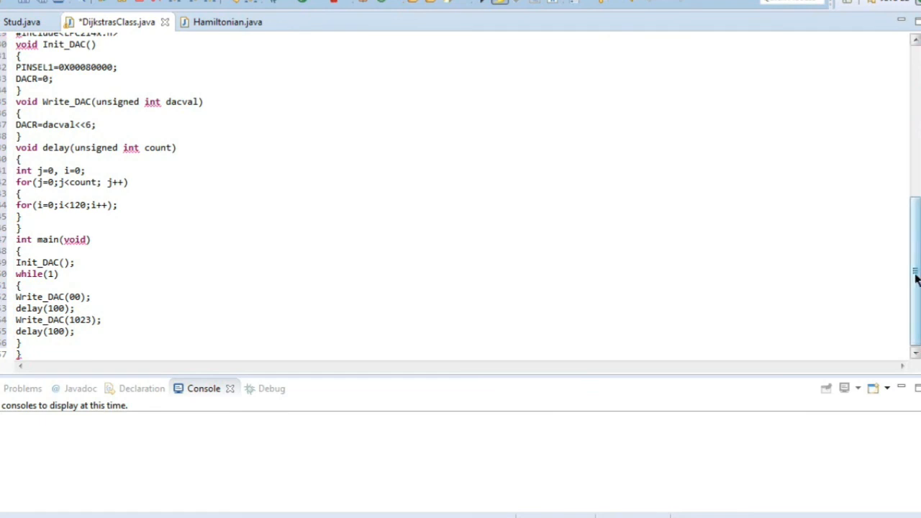
Scroll the Eclipse editor up to the // Triangular Wave forms code.
scroll(up, 3)
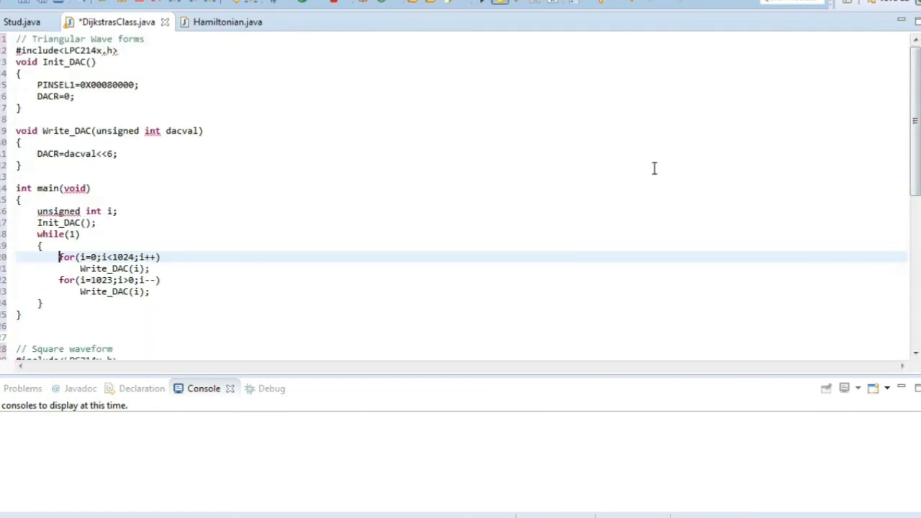